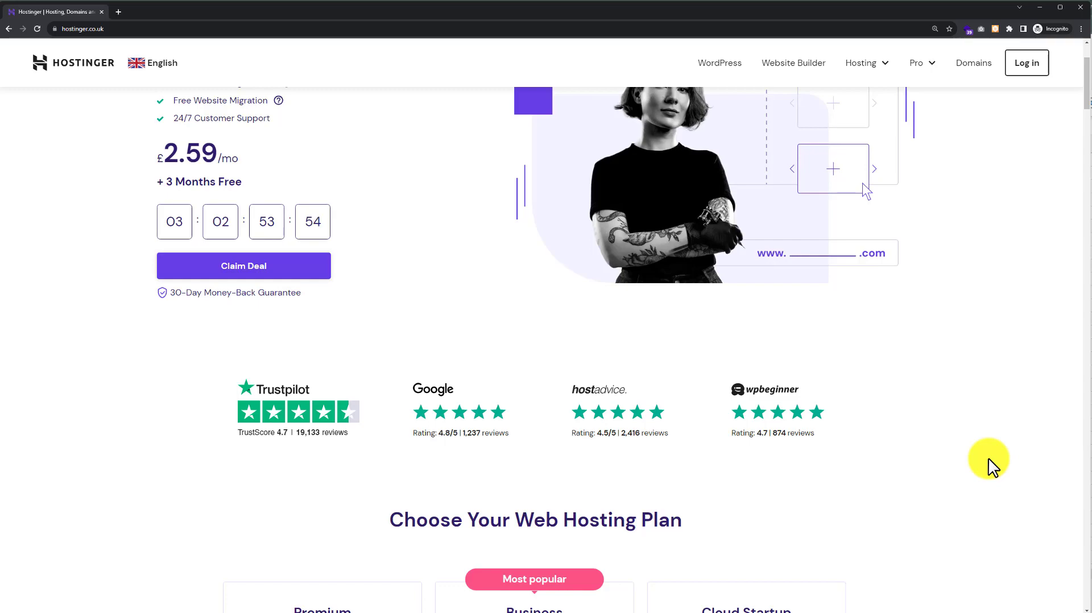
- Log in to the Hostinger account using the saved email and password credentials
scroll(up, 3)
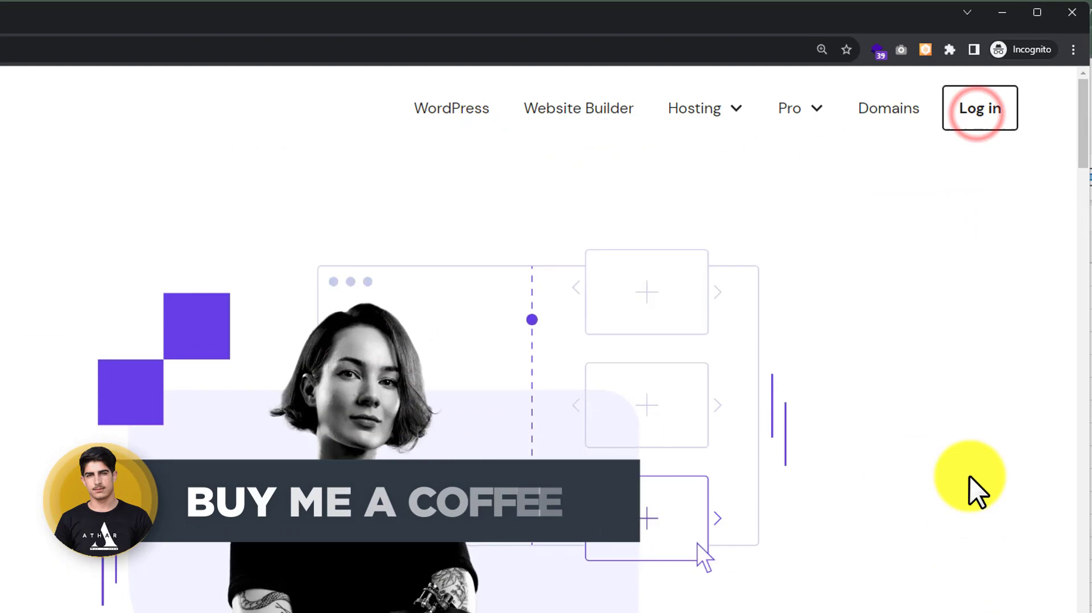
click(978, 108)
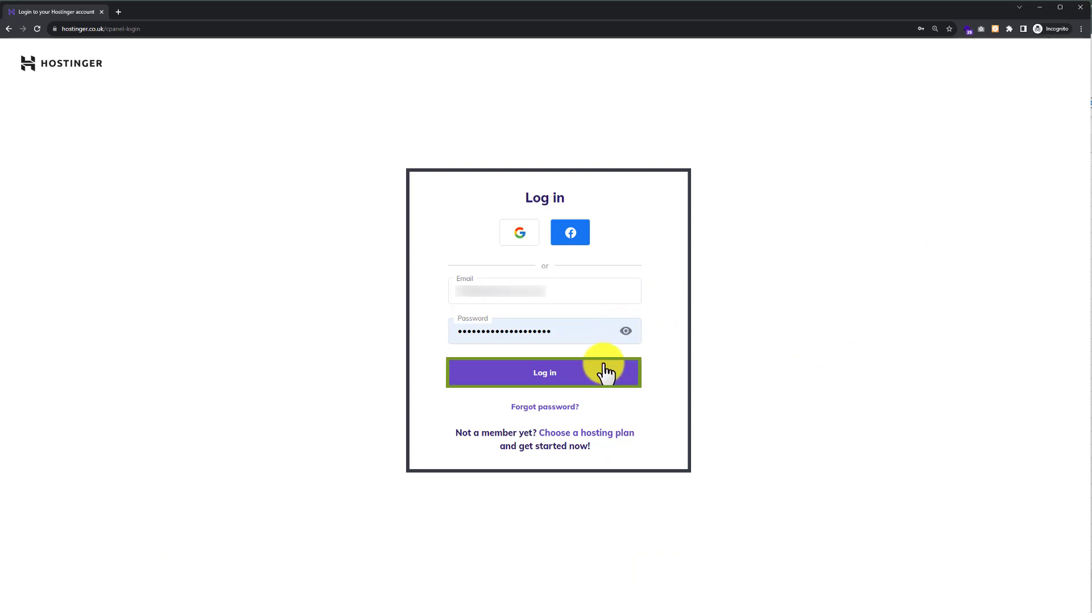
click(545, 372)
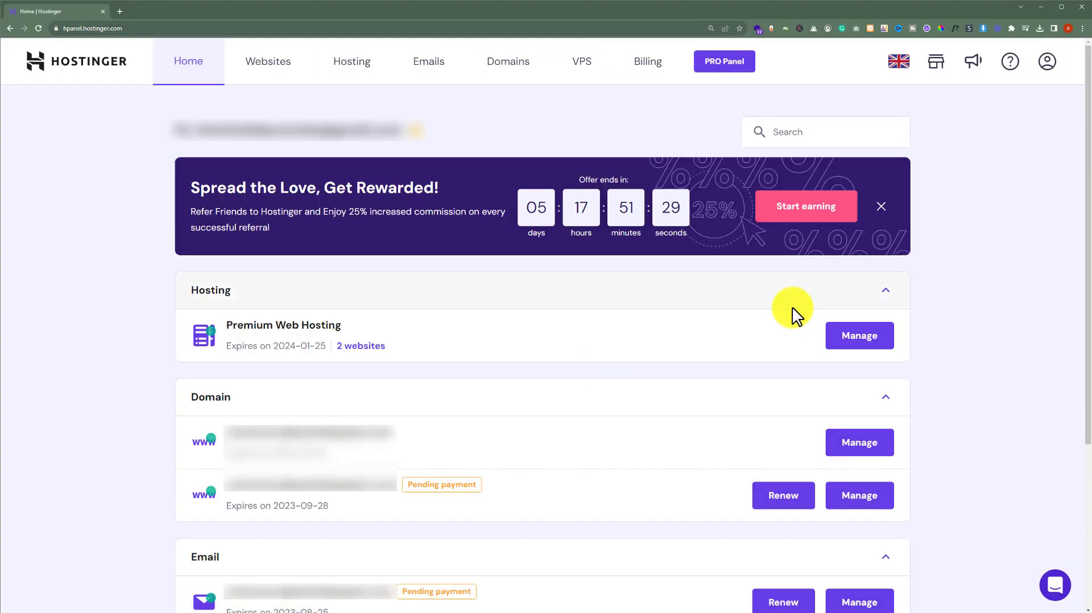
- Collapse the Domain and Email sections and manage the Premium Web Hosting plan
click(888, 397)
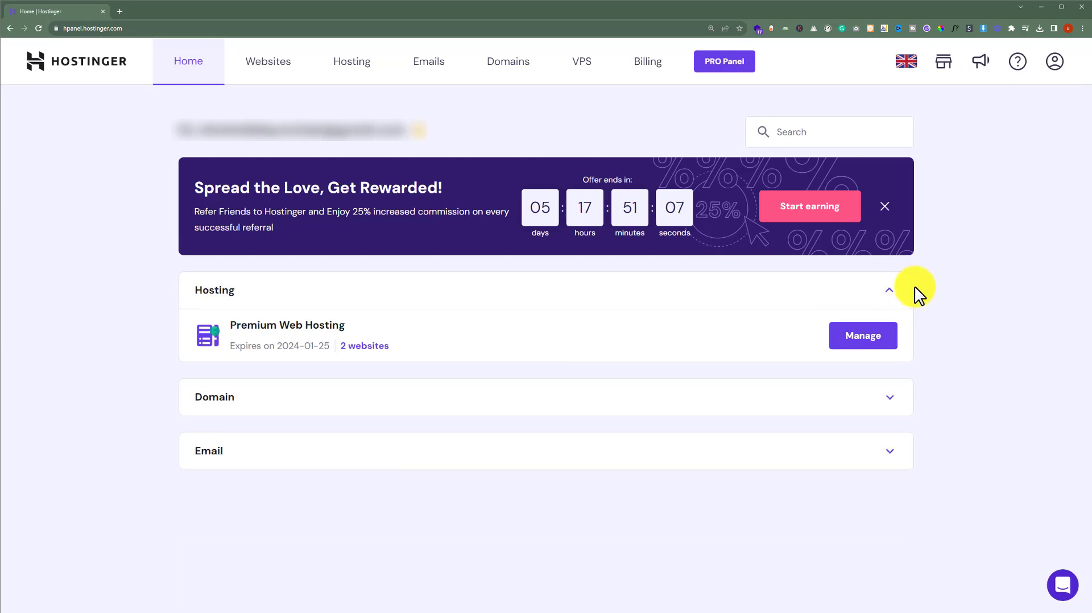
mouse_move(982, 340)
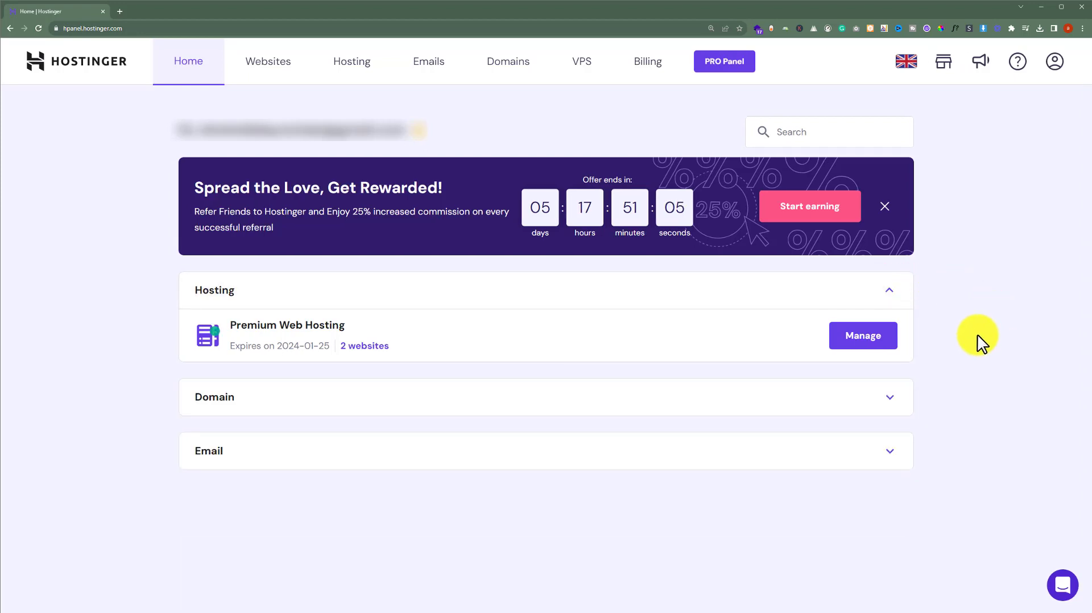
click(862, 335)
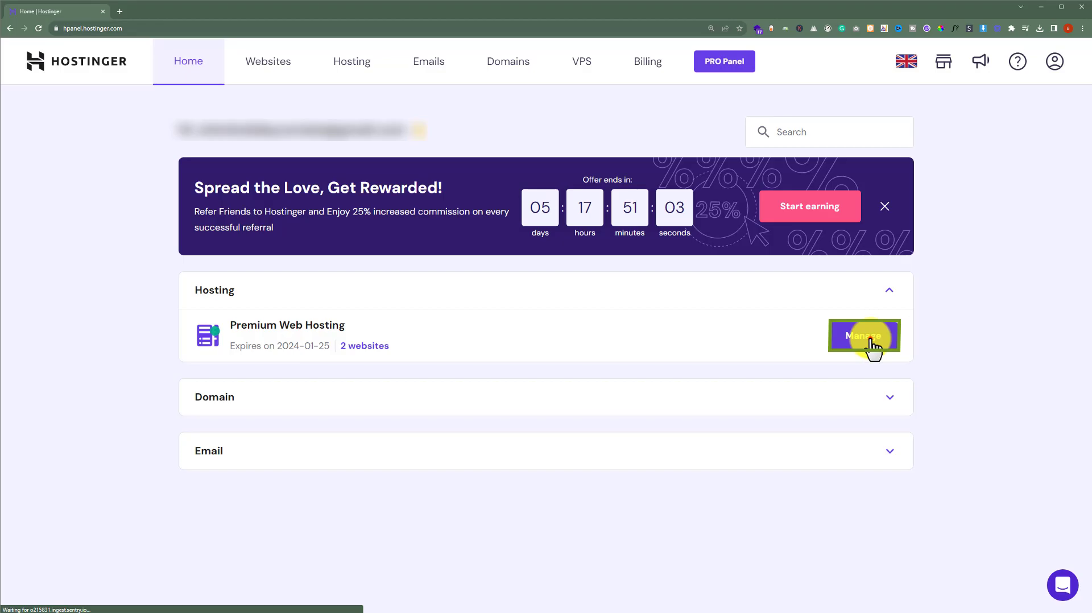
click(865, 334)
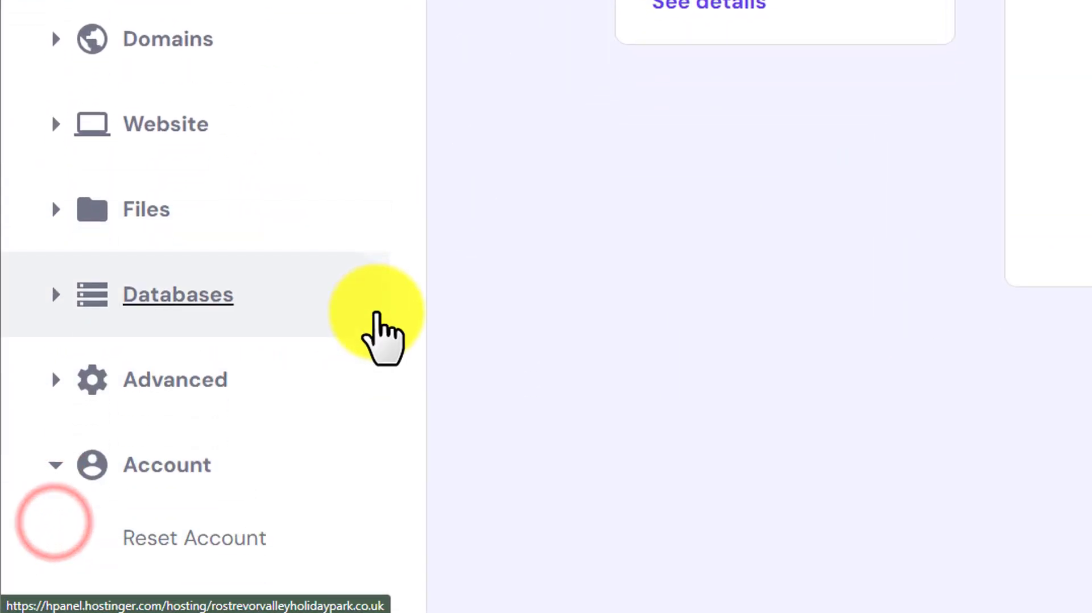
- Open Reset Account under the Account section of the left sidebar
click(193, 537)
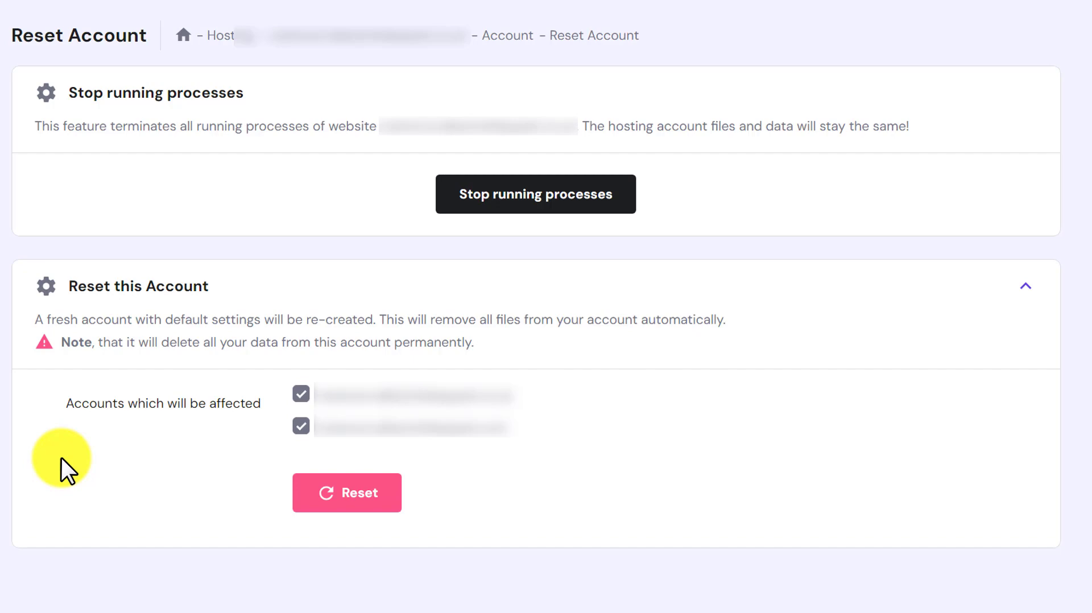
mouse_move(257, 449)
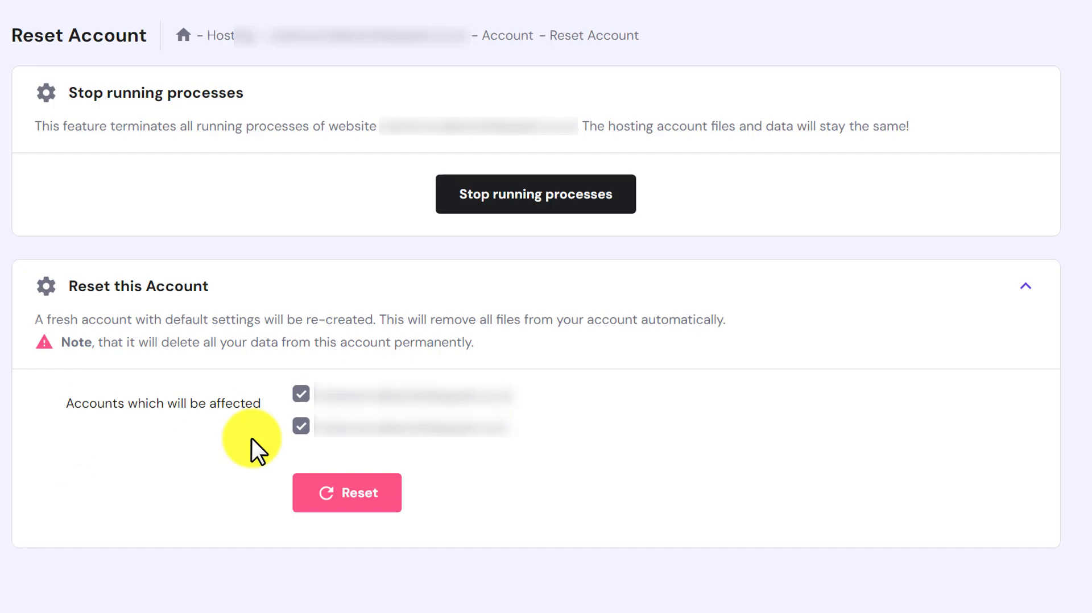
mouse_move(249, 457)
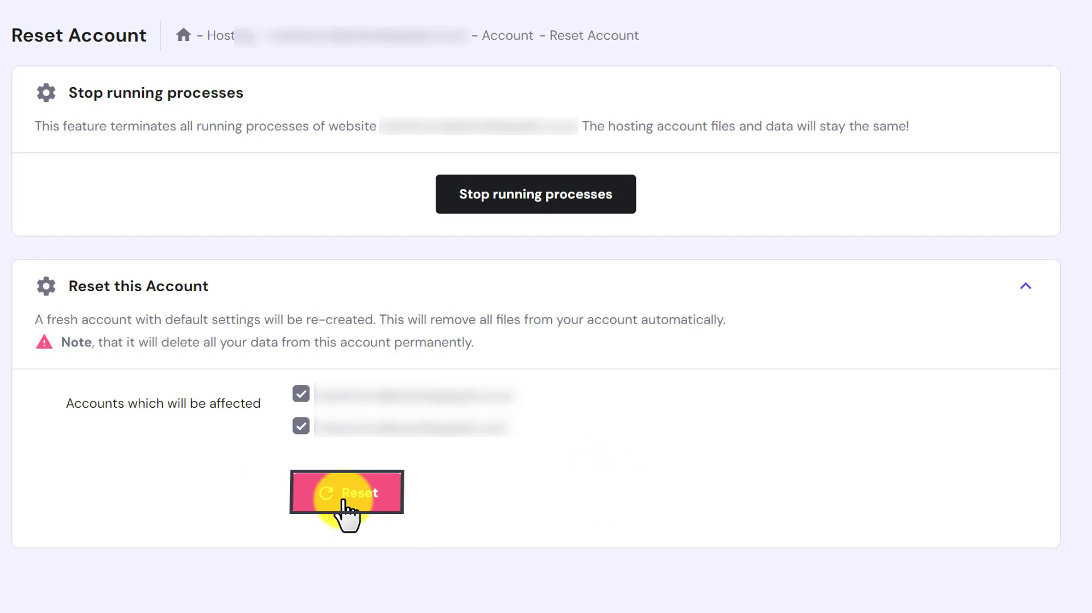
mouse_move(621, 492)
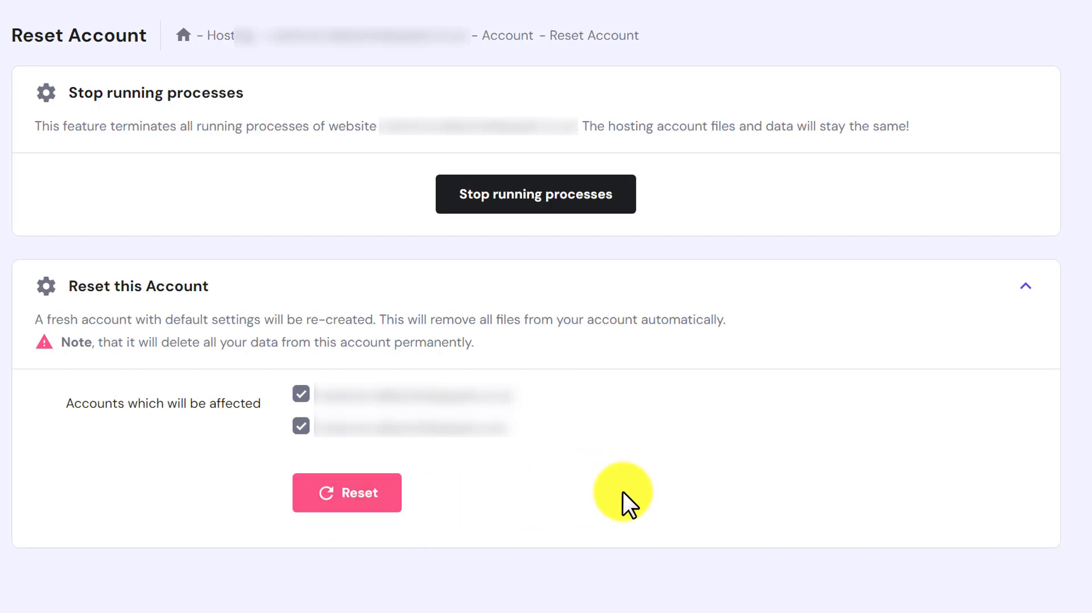
mouse_move(612, 486)
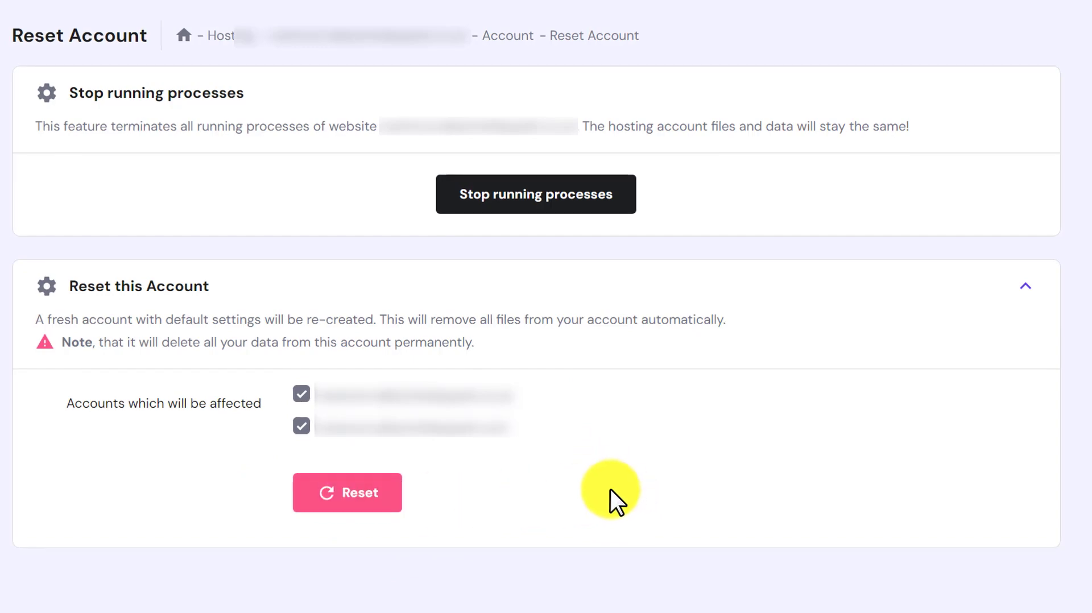